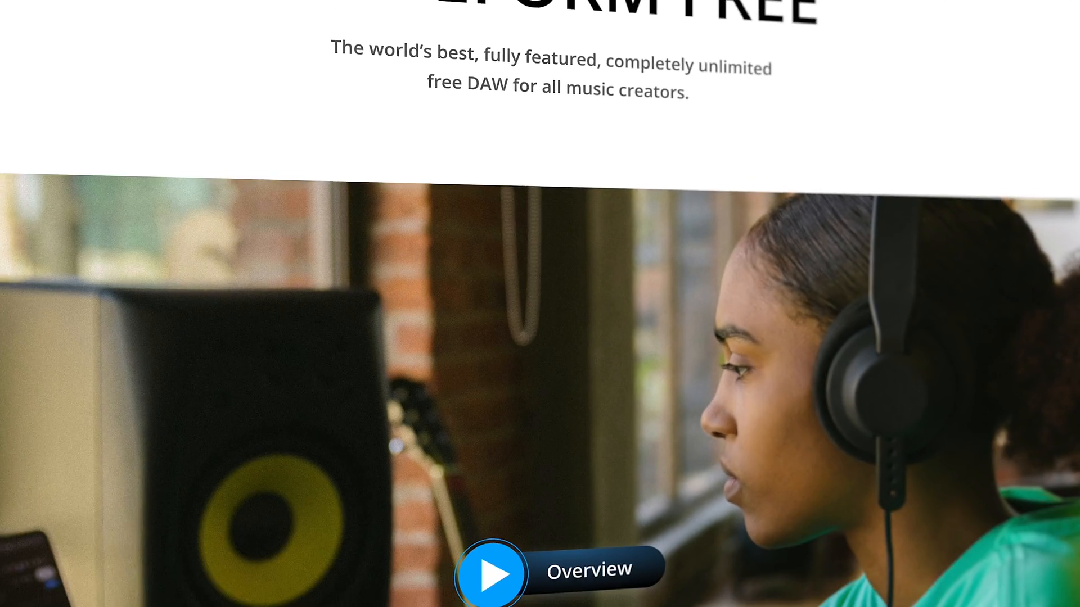
Step: Reveal the Clip Launcher grid beneath the arrangement tracks with the Tab key
scroll("down", 3)
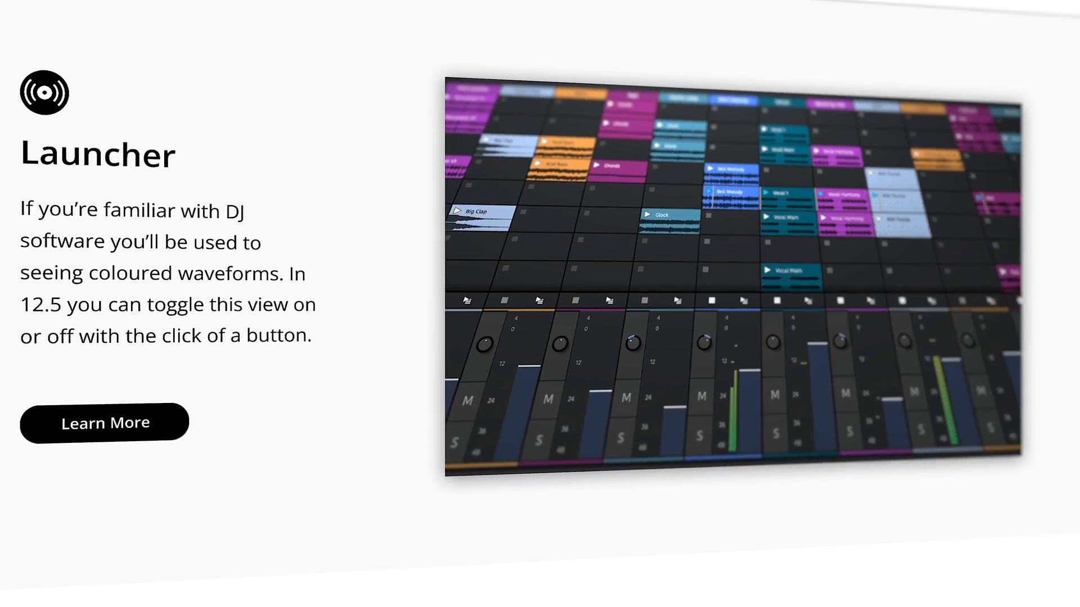
scroll("down", 3)
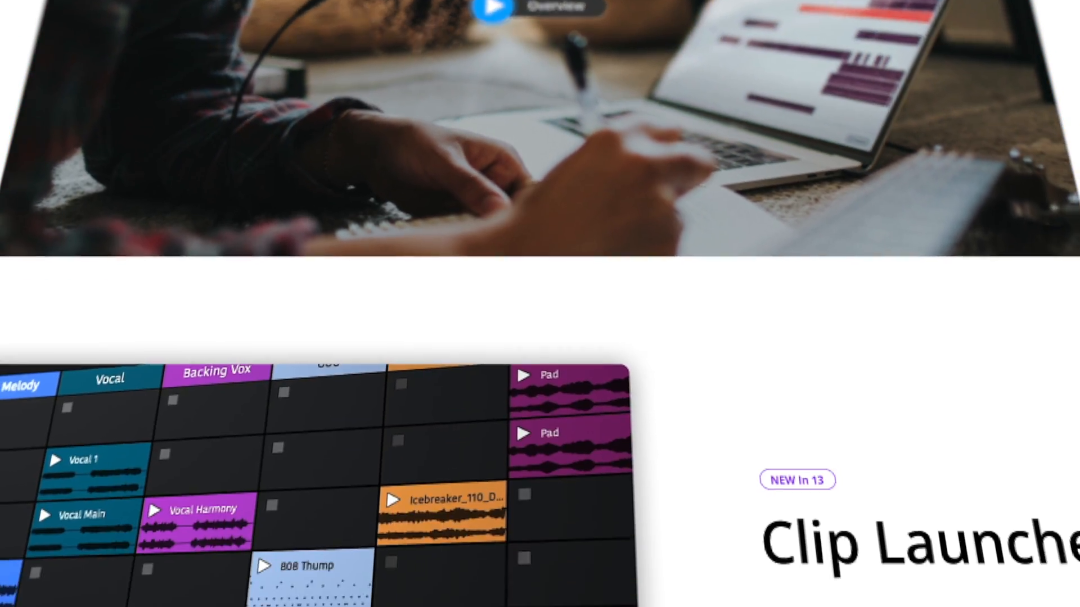
scroll("down", 3)
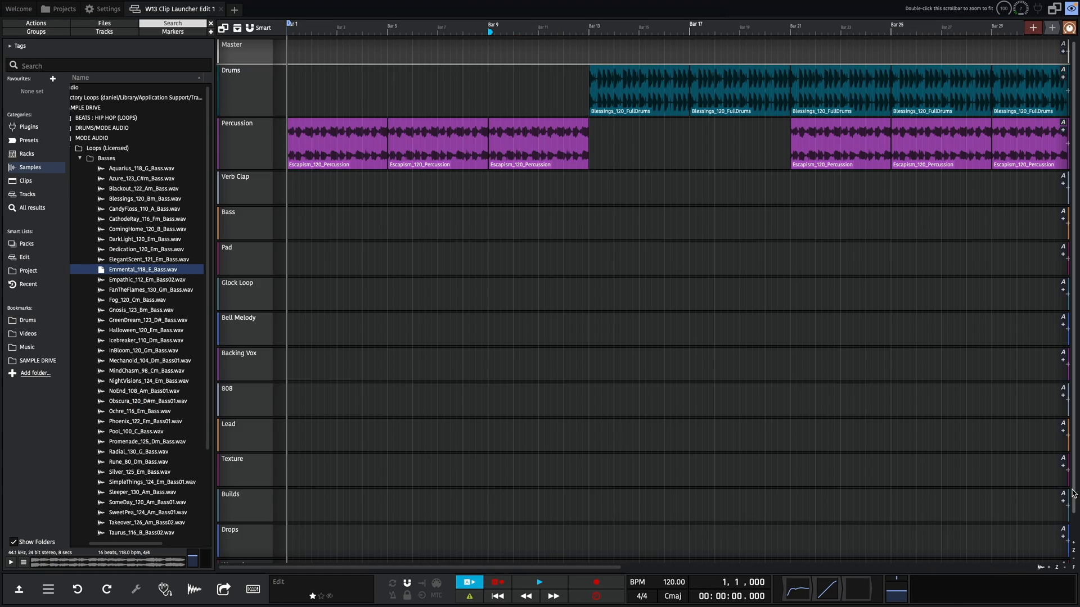
key("Tab")
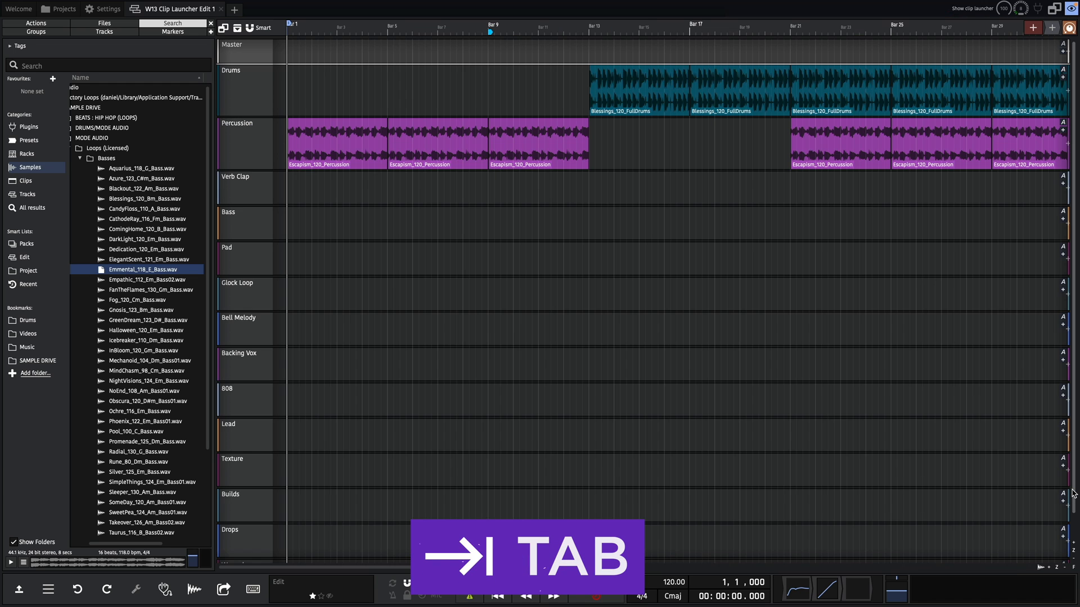
key("Tab")
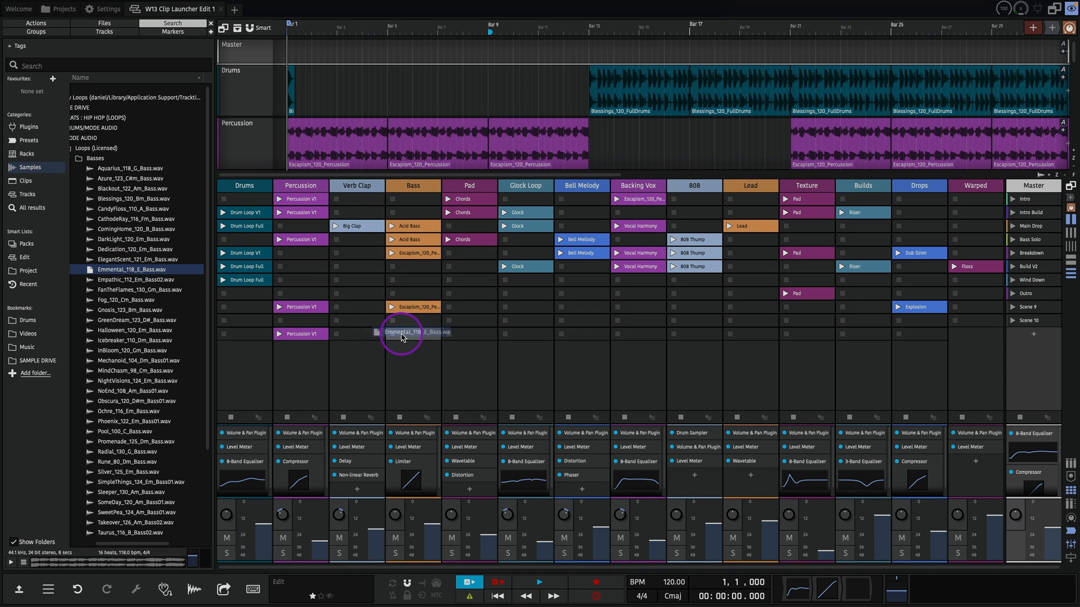
Step: Drop the bass loop into an empty Bass slot and show the Clip launcher style choices
left_click(412, 334)
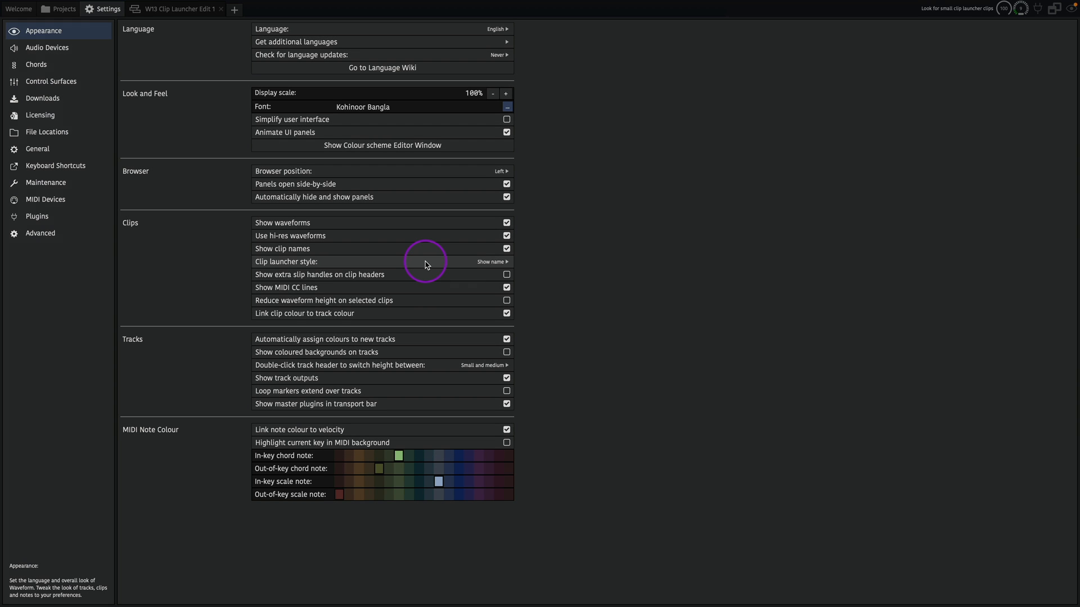
left_click(491, 262)
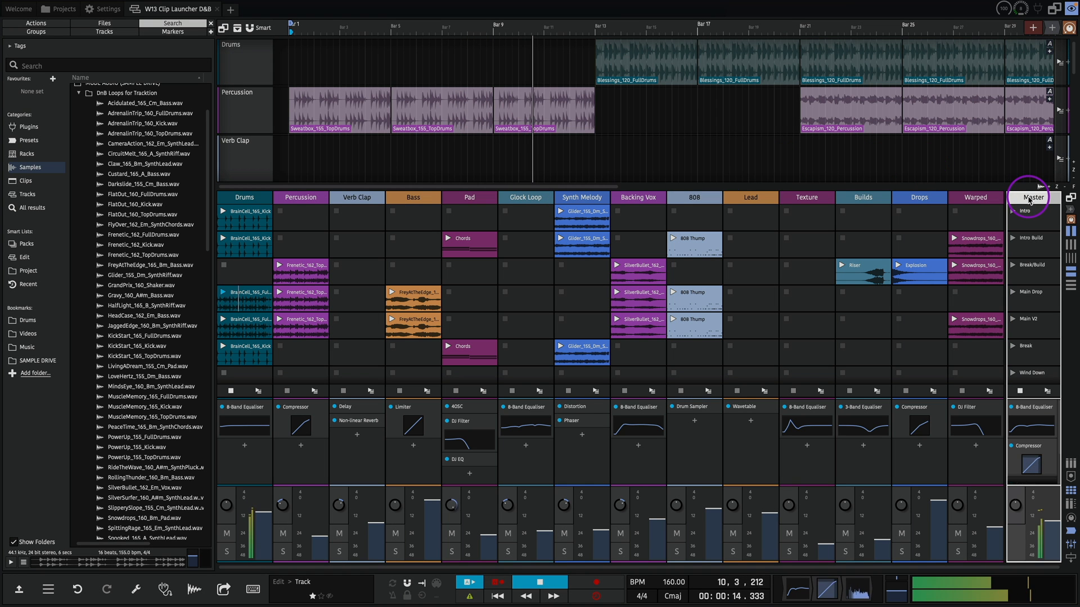
Step: Launch the fourth drum clip from the grid, then stop playback
left_click(35, 23)
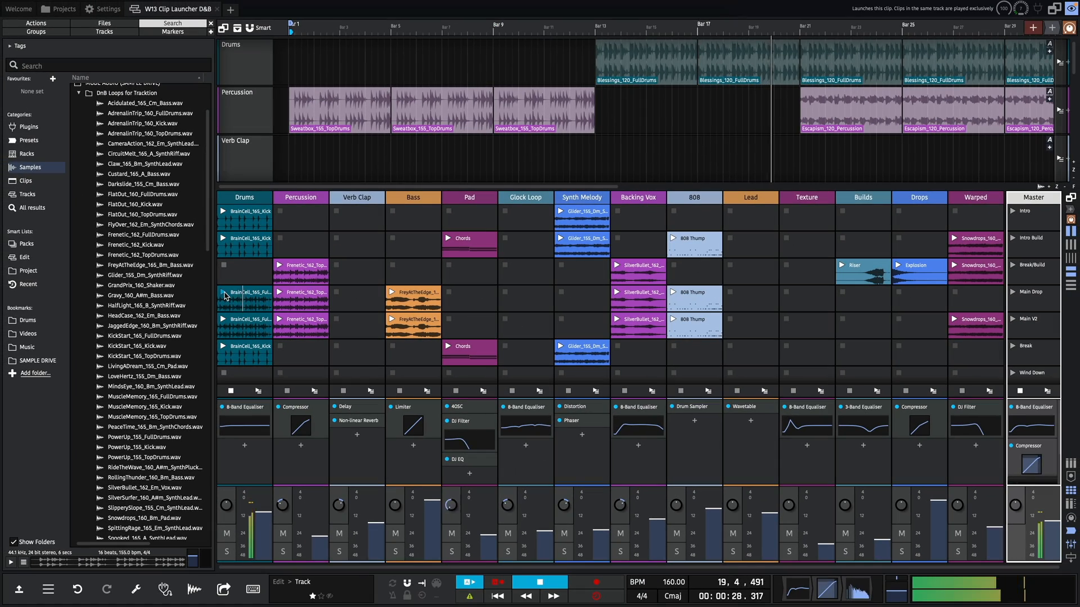
left_click(244, 373)
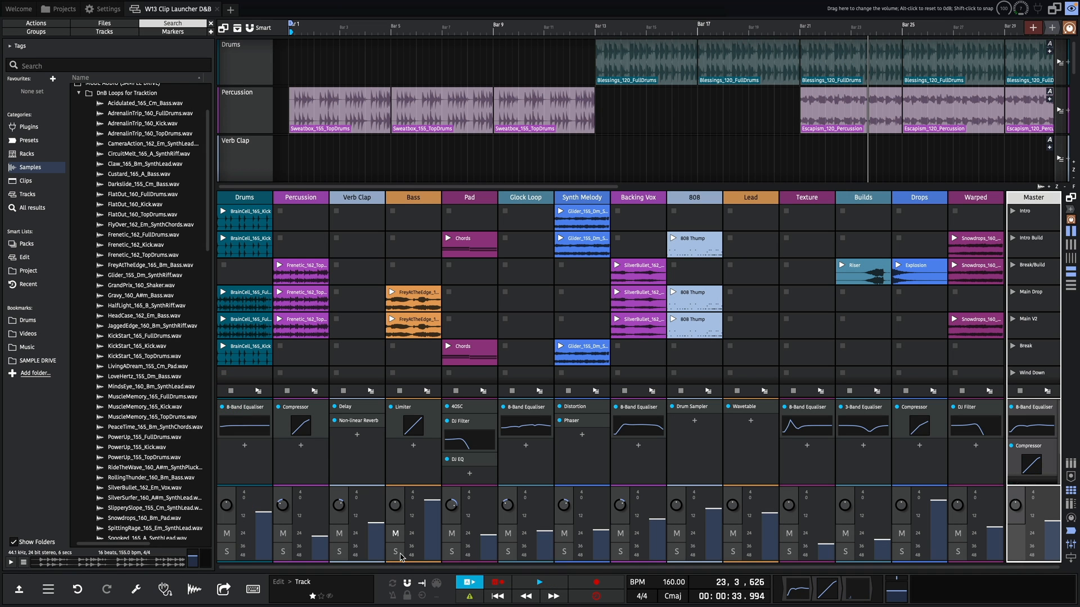
left_click(497, 597)
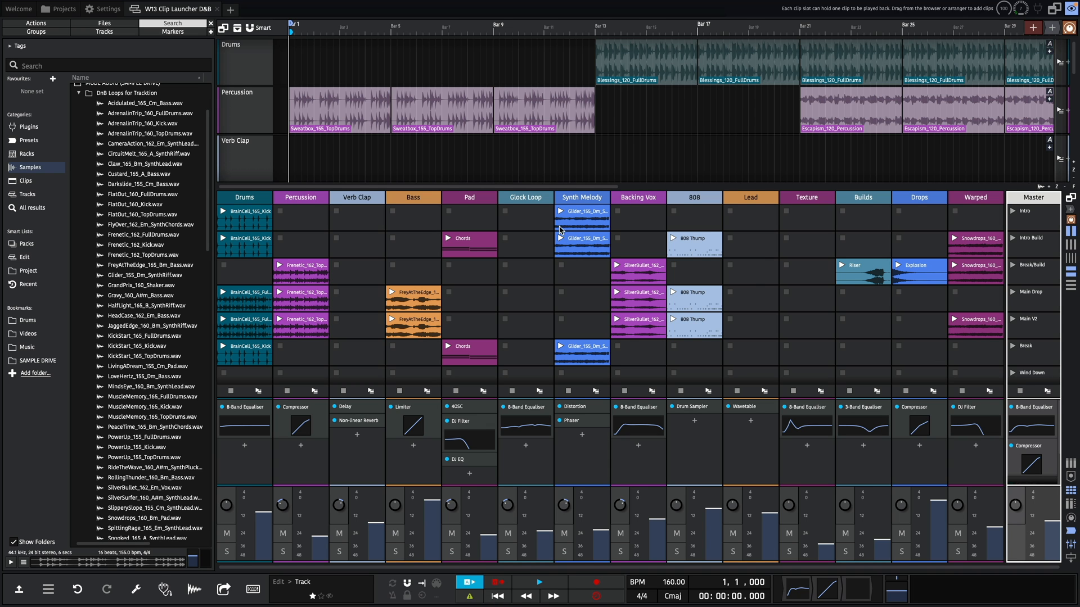
left_click(470, 244)
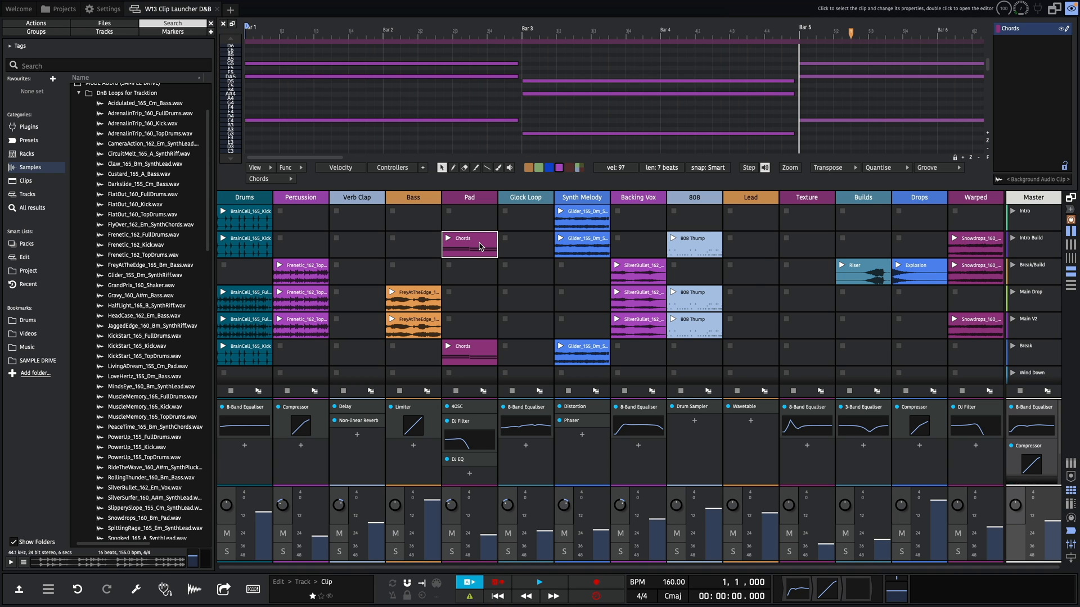
left_click(470, 246)
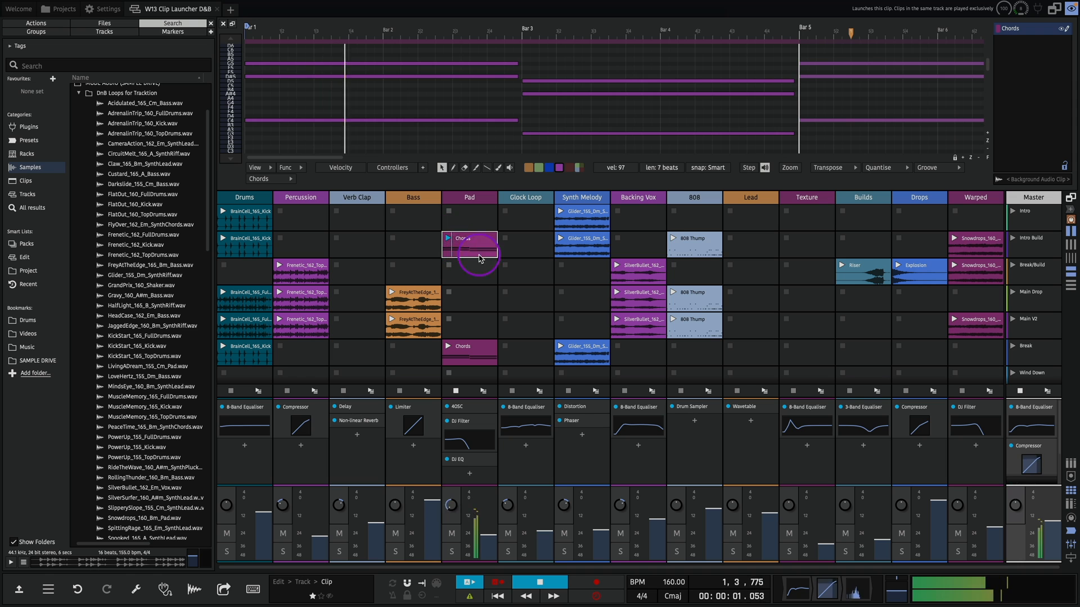
left_click(694, 243)
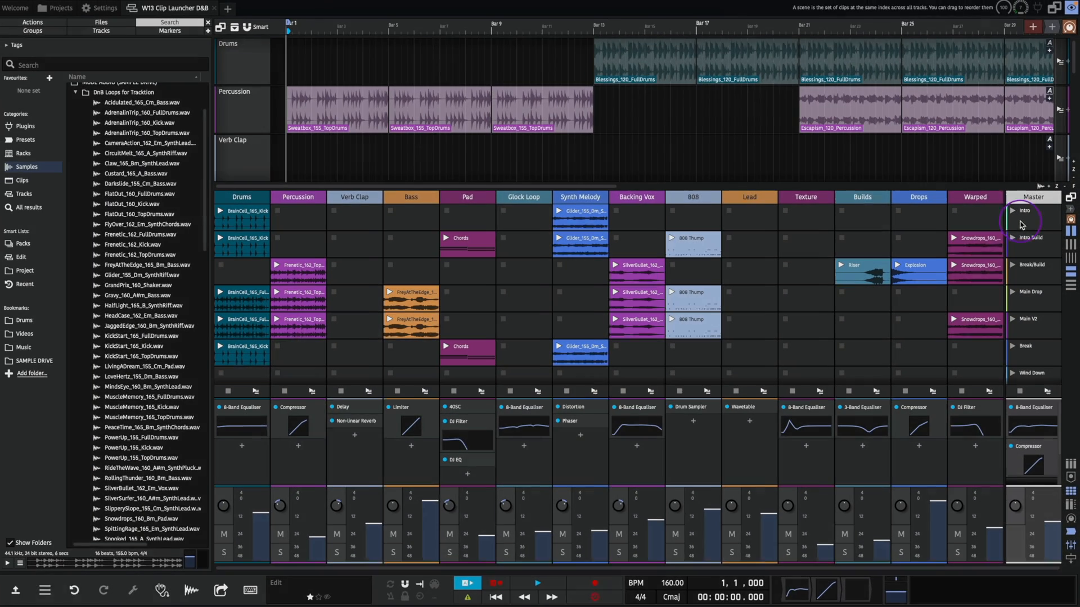
Step: Launch the Intro scene and then the Main Drop scene from the Master column
left_click(1013, 211)
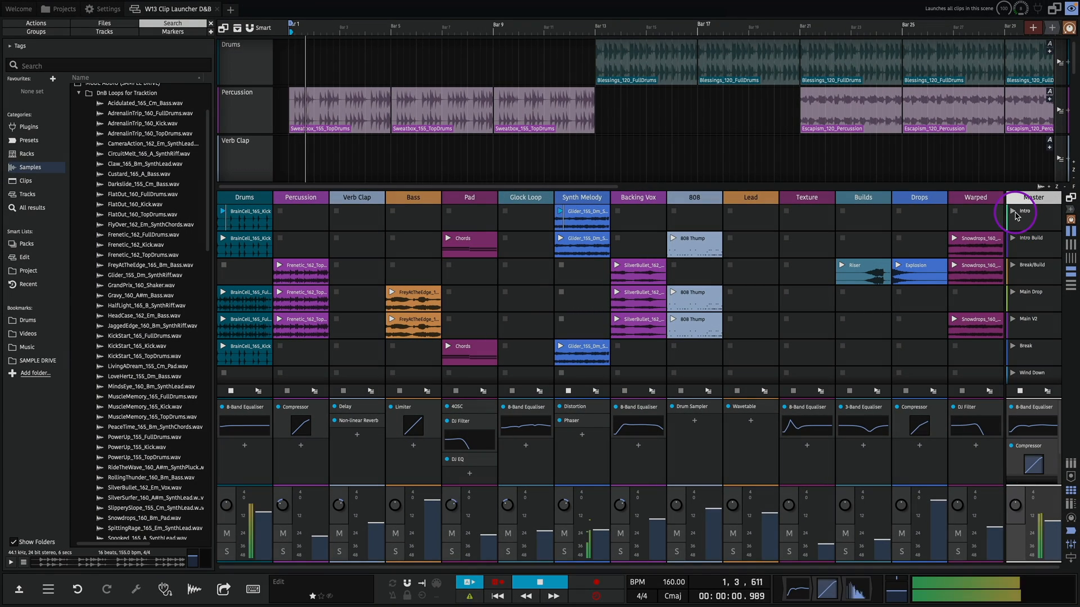
left_click(1013, 212)
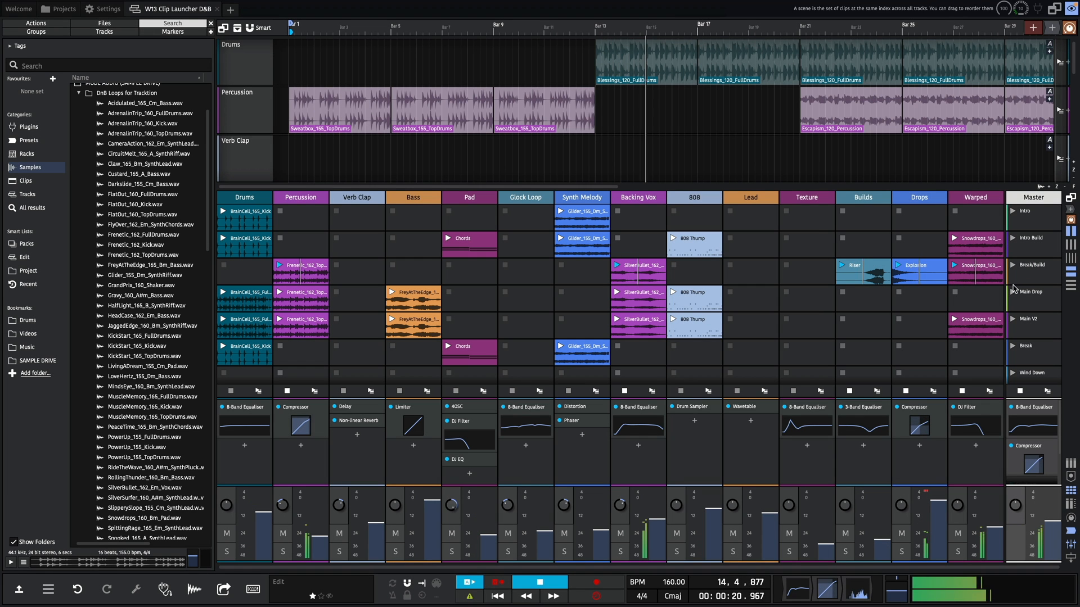
left_click(1023, 292)
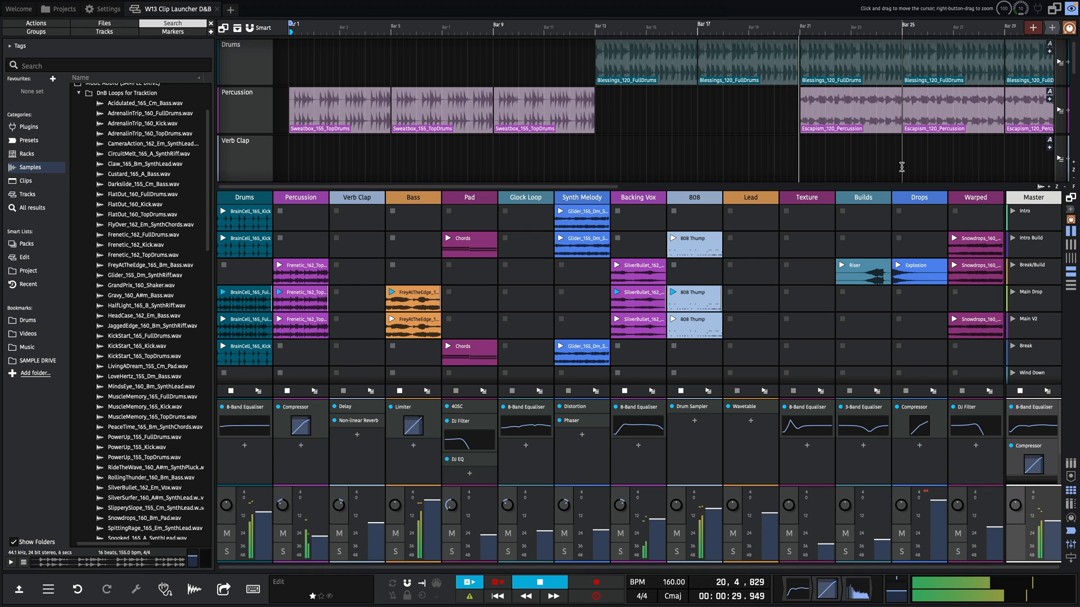
left_click(901, 166)
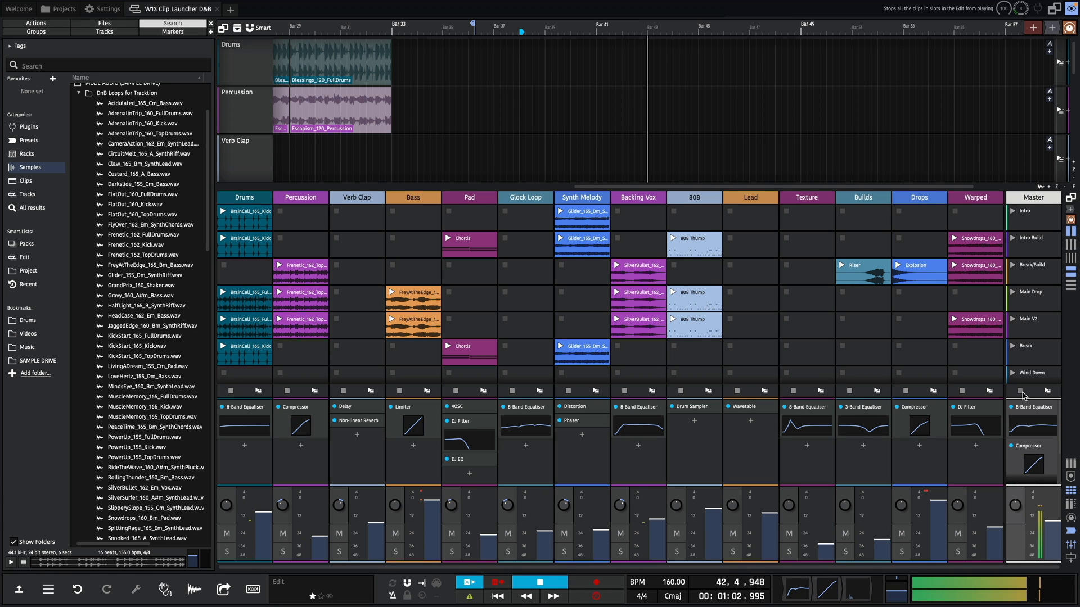
Step: Stop all clips across the grid, then stop the Percussion track's clips
left_click(497, 597)
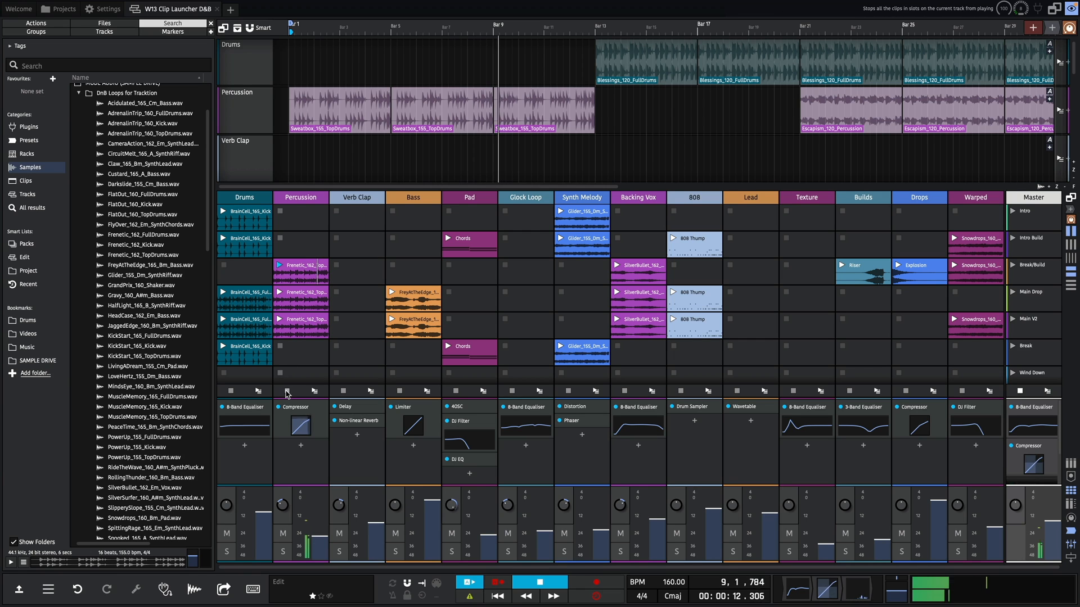
left_click(300, 269)
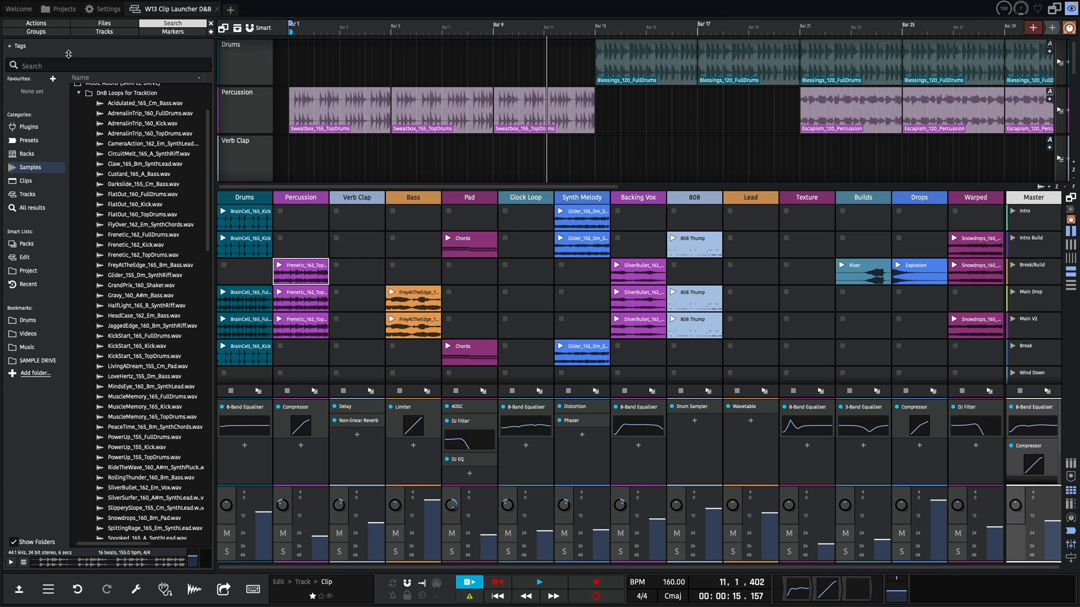
Step: Untick 'Has stop/rec button' for the Frenetic_162_TopDrums percussion clip
left_click(35, 22)
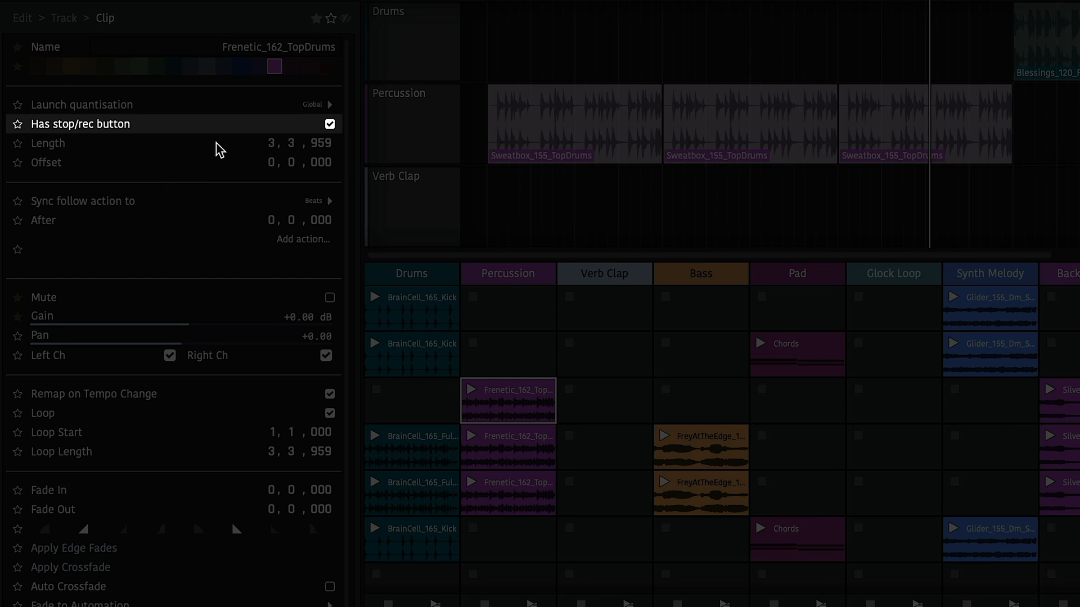
left_click(330, 125)
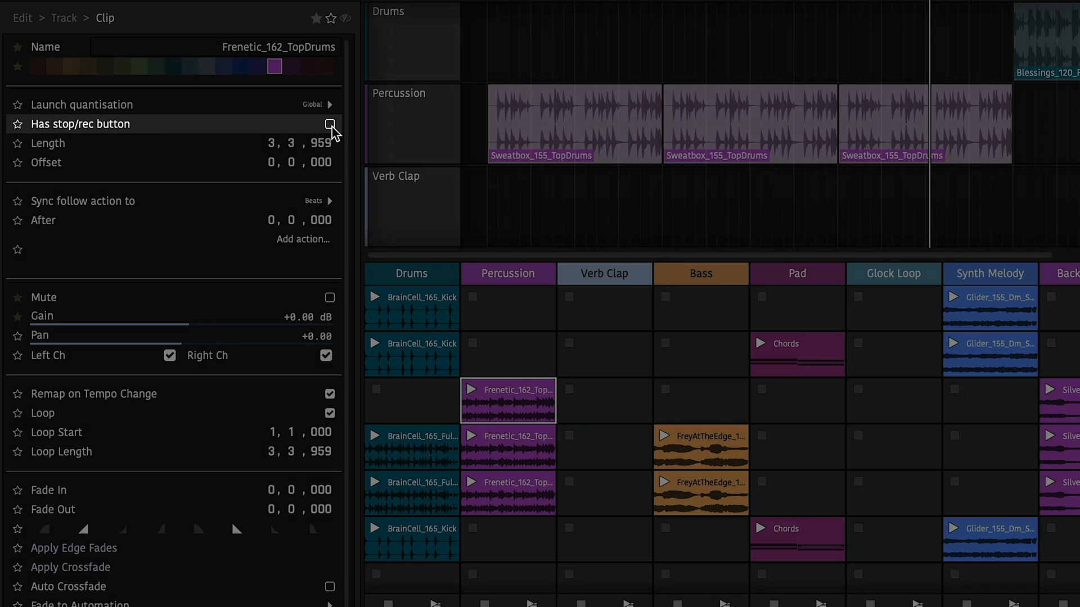